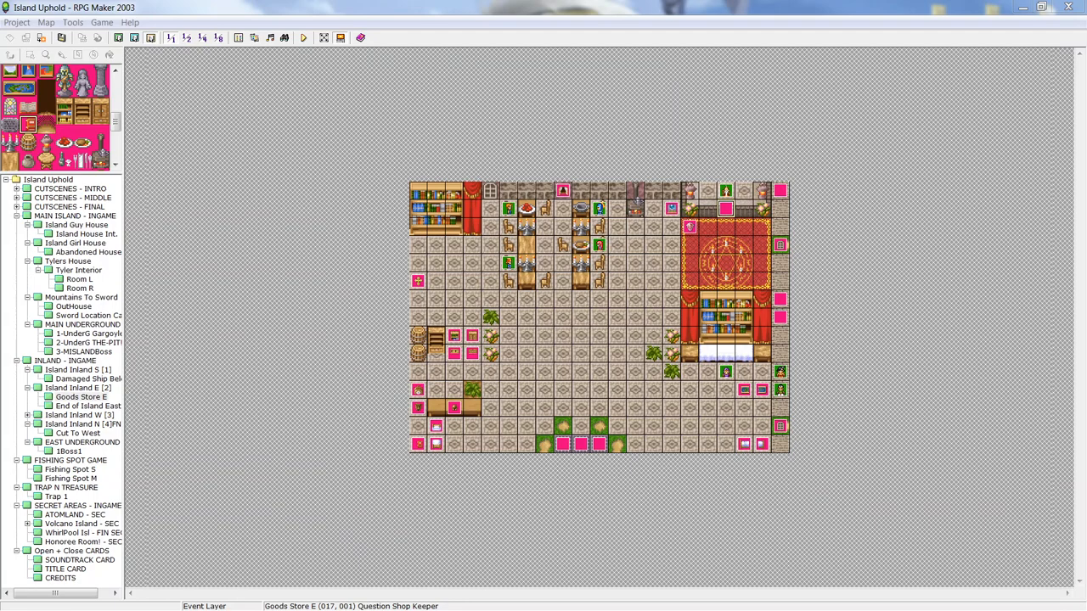
{"action": "mouse_move", "coordinate": [746, 211]}
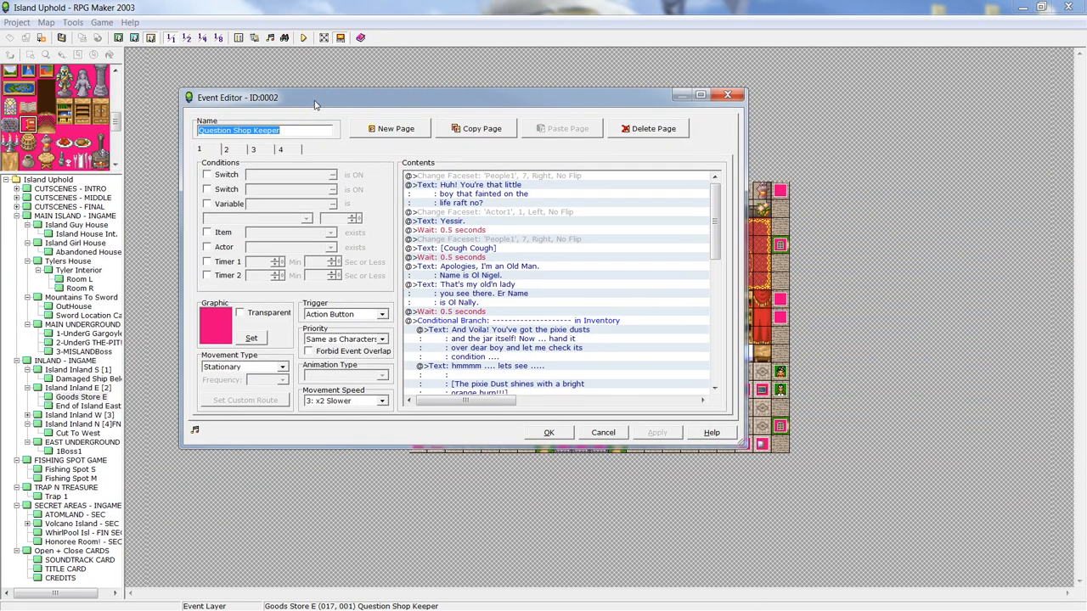
{"action": "mouse_move", "coordinate": [228, 151]}
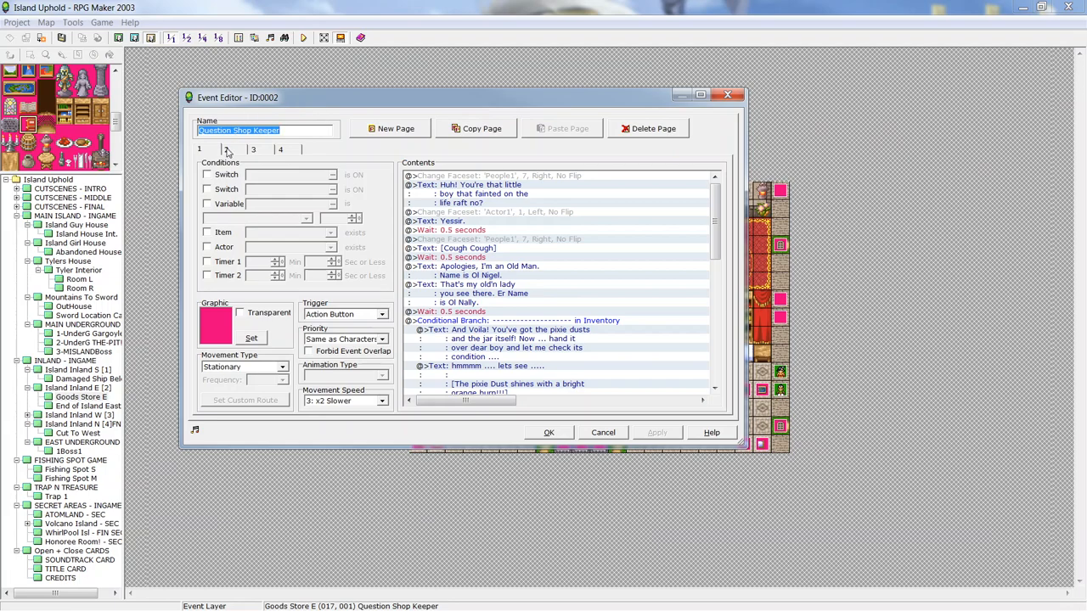
On page 2, insert a Shop Processing command selling WeedKiller, Dynamiter and Duct Masking Tape
{"action": "left_click", "coordinate": [226, 150]}
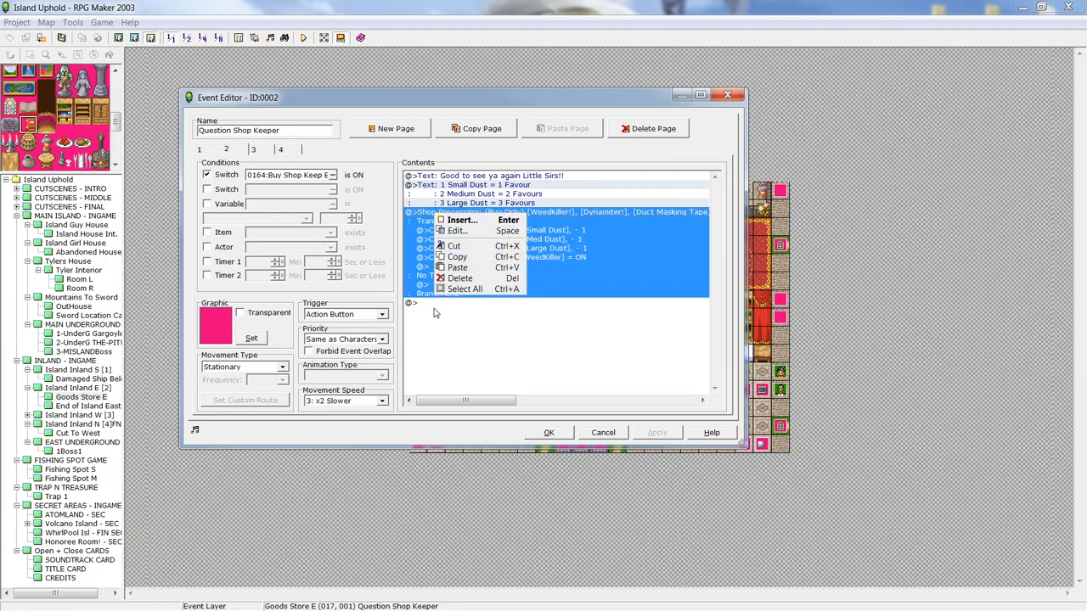
{"action": "left_click", "coordinate": [462, 221]}
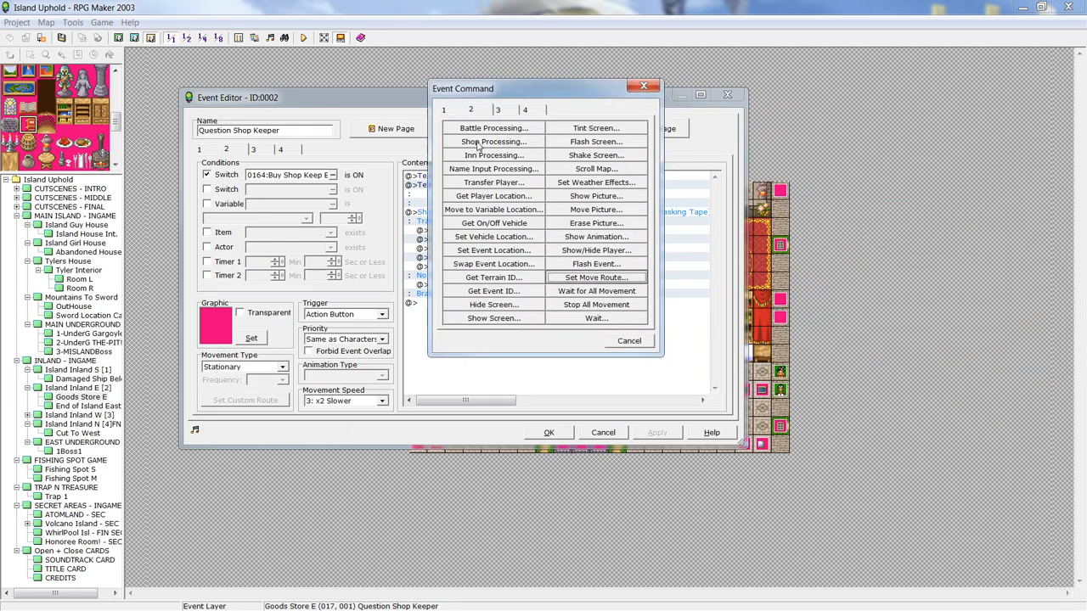
{"action": "left_click", "coordinate": [493, 141]}
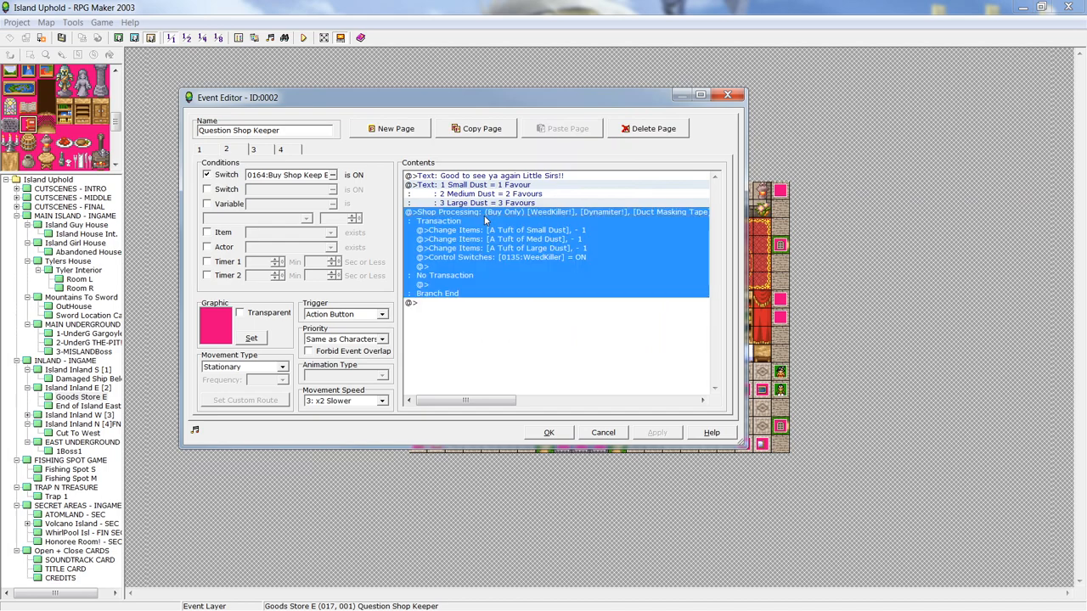
Edit the shop command to Buy Only and confirm its settings
{"action": "right_click", "coordinate": [440, 212]}
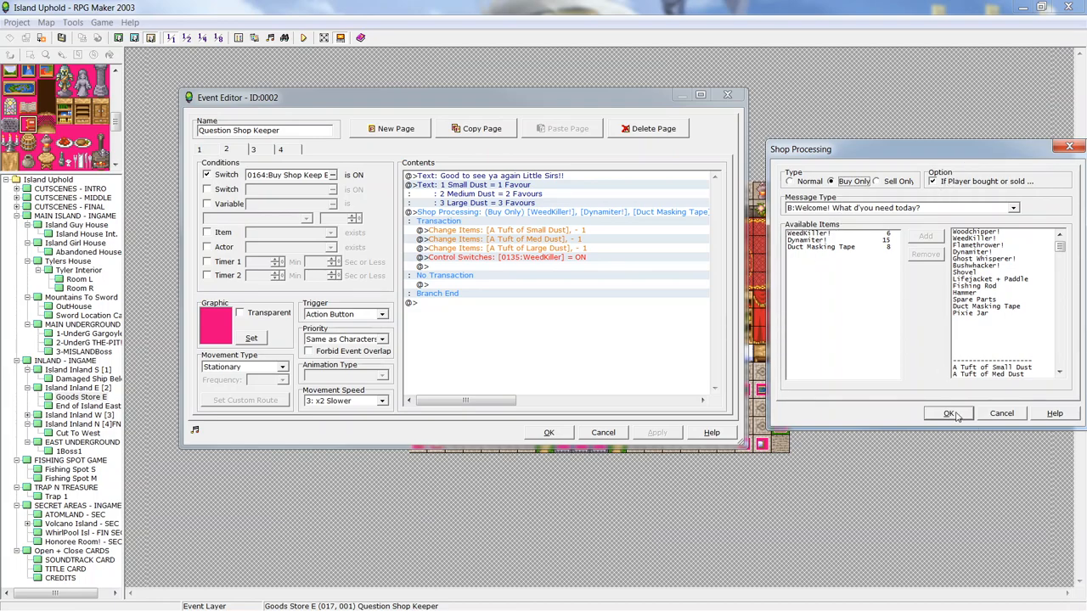
{"action": "left_click", "coordinate": [948, 415]}
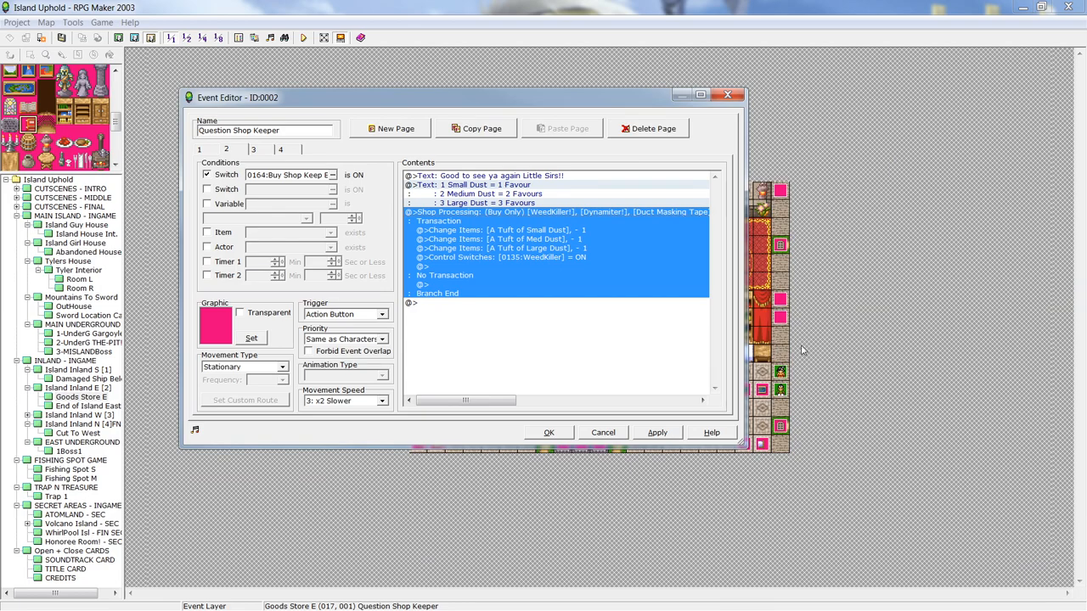
{"action": "mouse_move", "coordinate": [527, 214]}
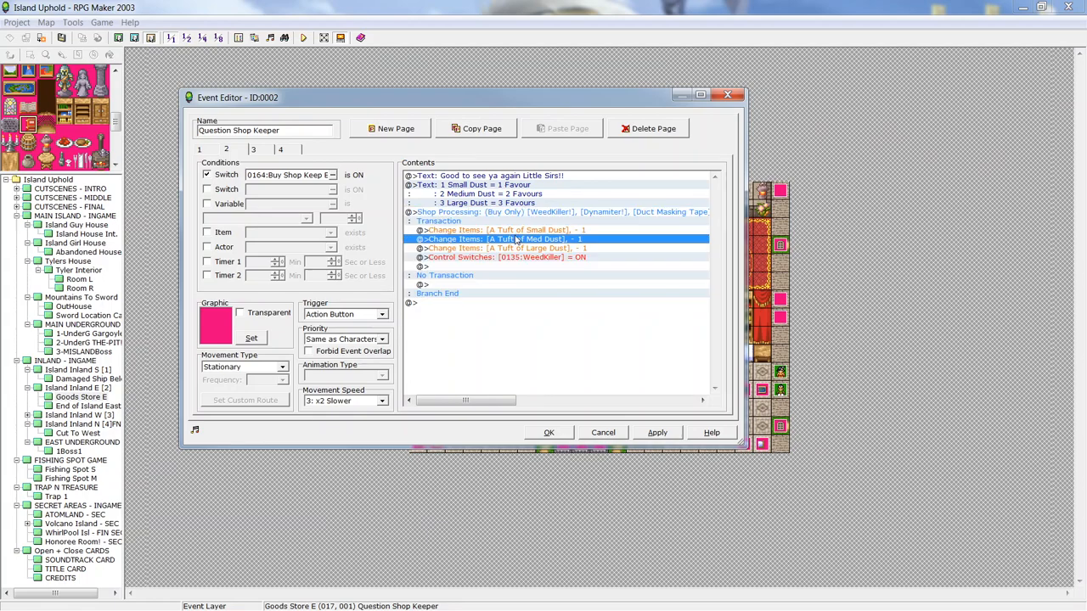
Review the dust item change lines, then view page 3 selling Dynamiter and Duct Masking Tape
{"action": "left_click", "coordinate": [499, 231]}
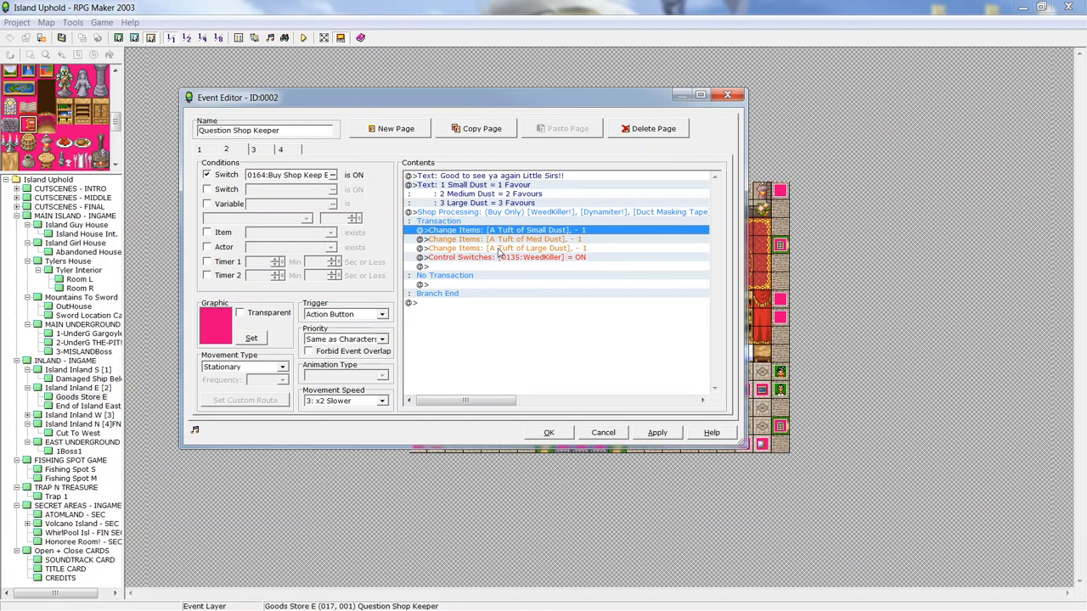
{"action": "mouse_move", "coordinate": [510, 268]}
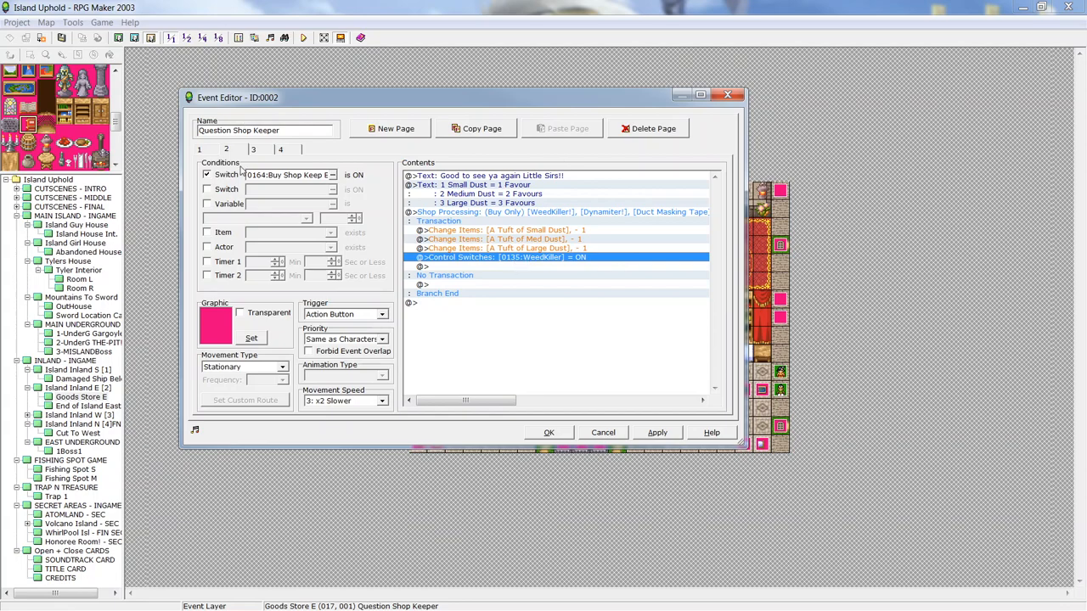
{"action": "left_click", "coordinate": [253, 150]}
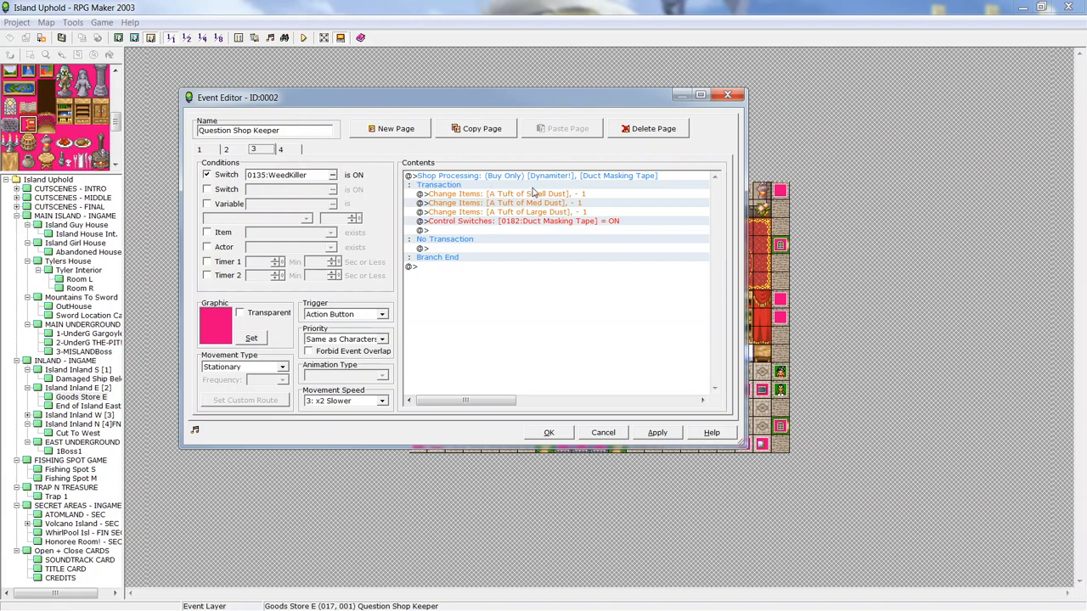
{"action": "mouse_move", "coordinate": [547, 185]}
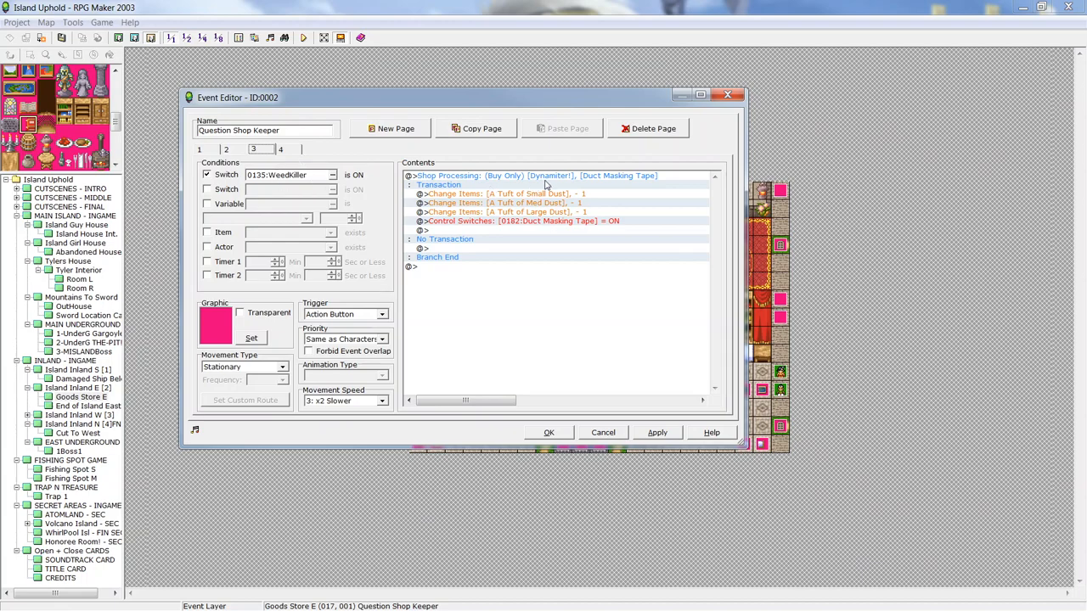
{"action": "mouse_move", "coordinate": [619, 180]}
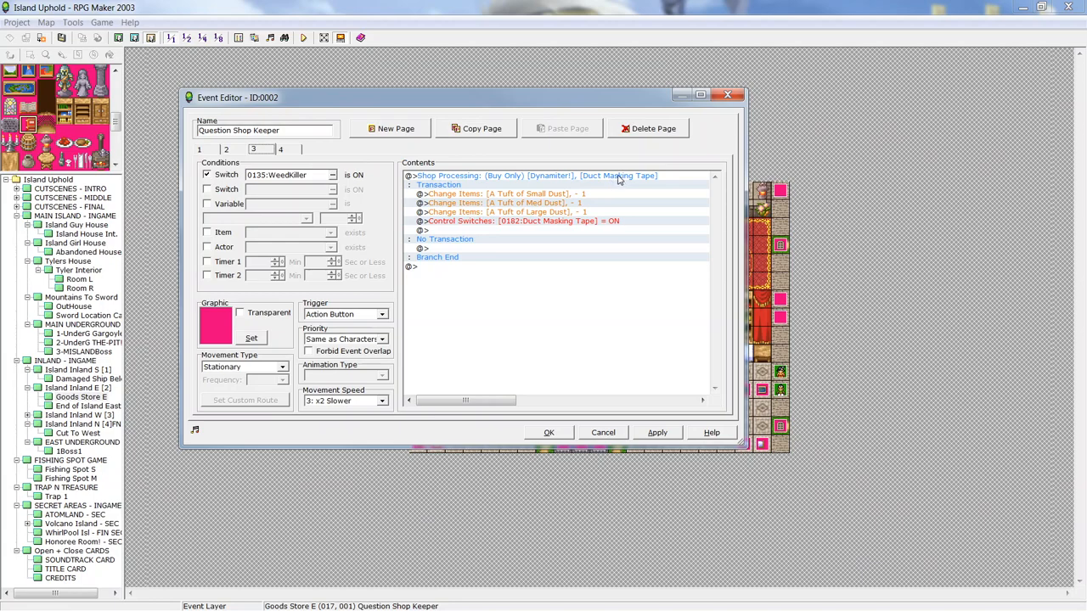
Copy page 3's commands and move to page 4, which sells only Dynamiter
{"action": "left_click", "coordinate": [226, 150]}
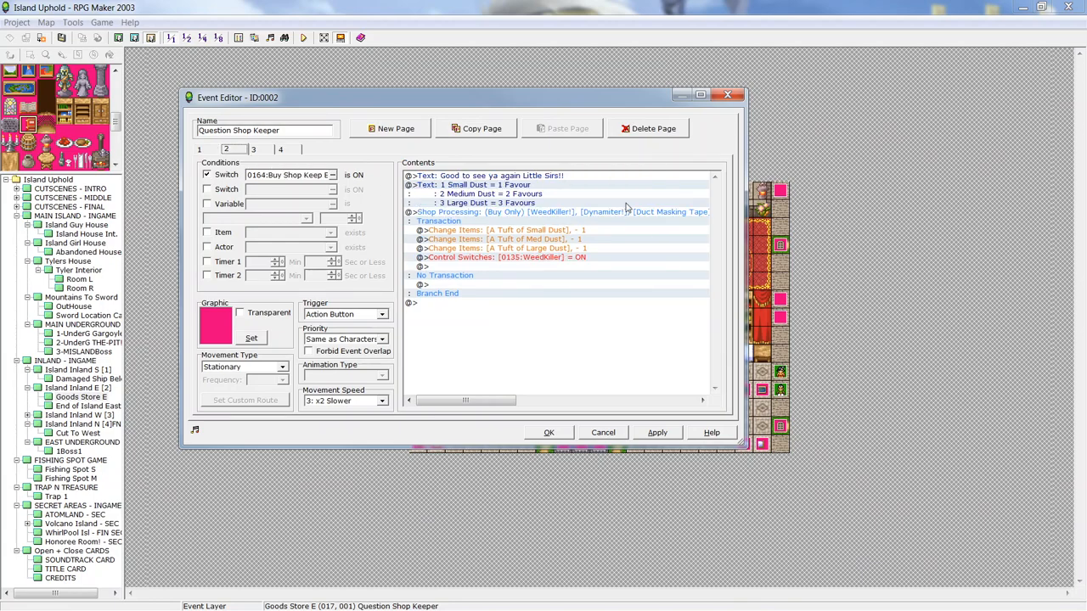
{"action": "left_click", "coordinate": [253, 150]}
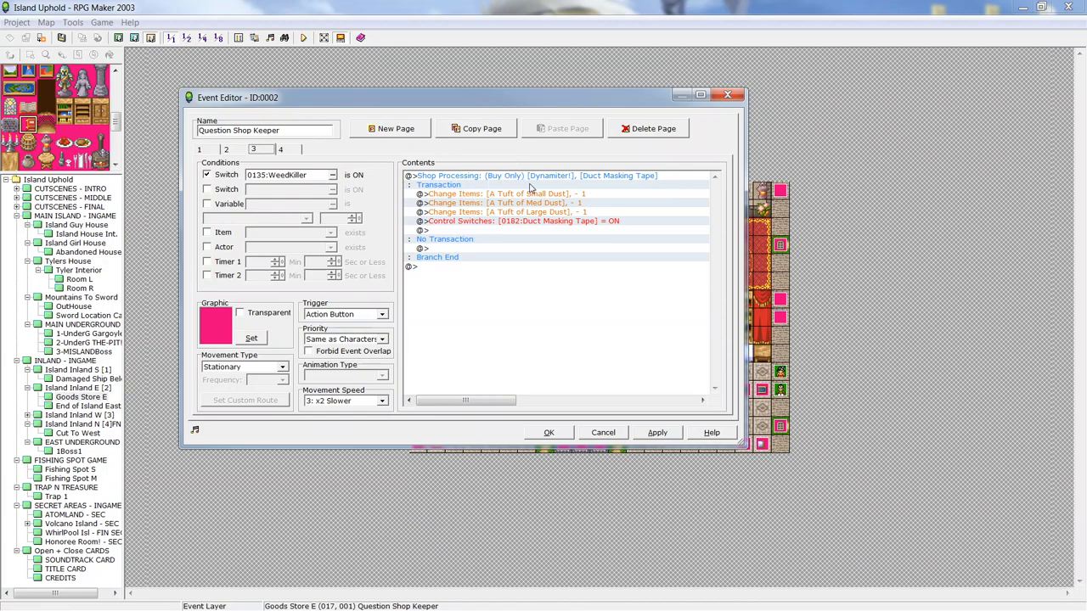
{"action": "right_click", "coordinate": [501, 175]}
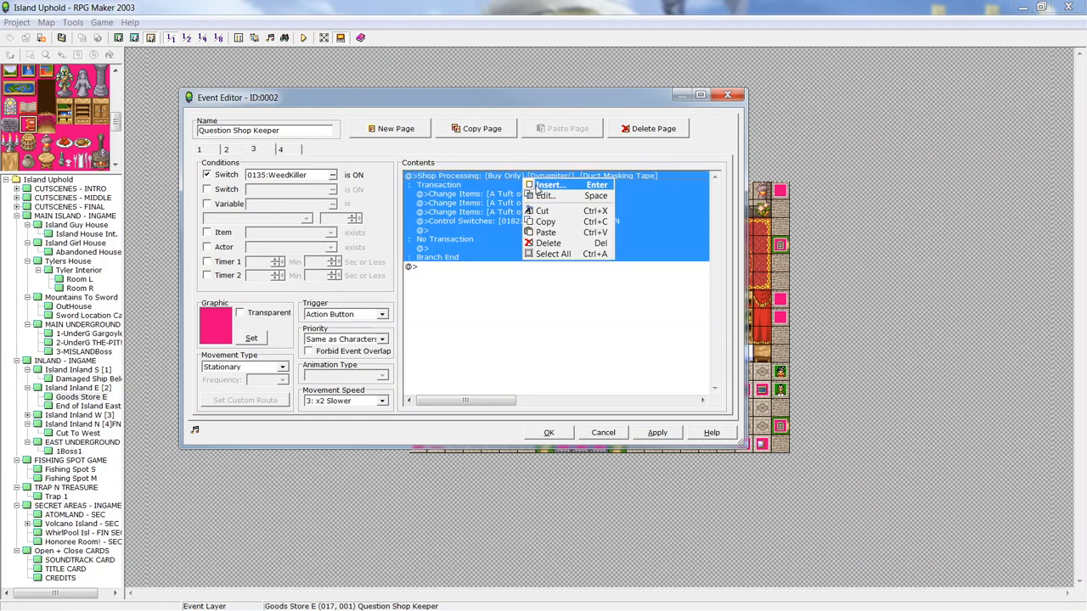
{"action": "left_click", "coordinate": [547, 195]}
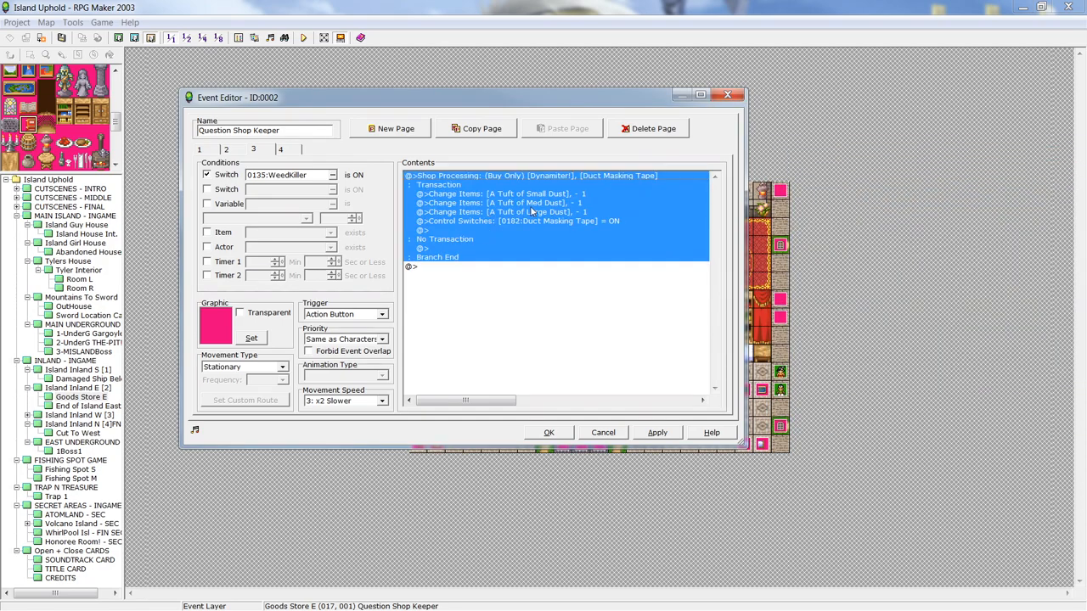
{"action": "left_click", "coordinate": [280, 149]}
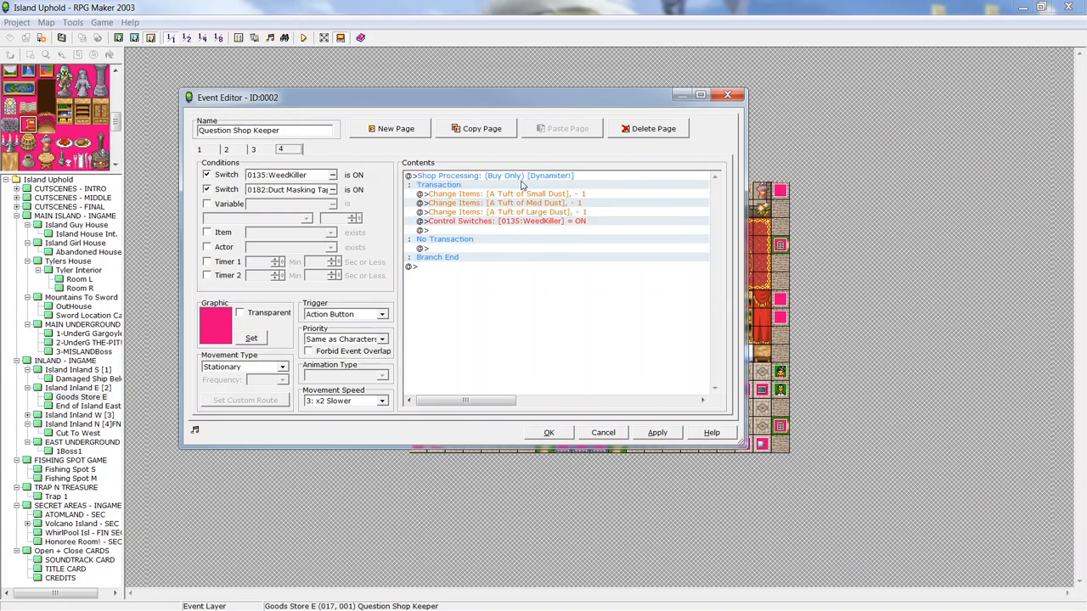
{"action": "mouse_move", "coordinate": [604, 390]}
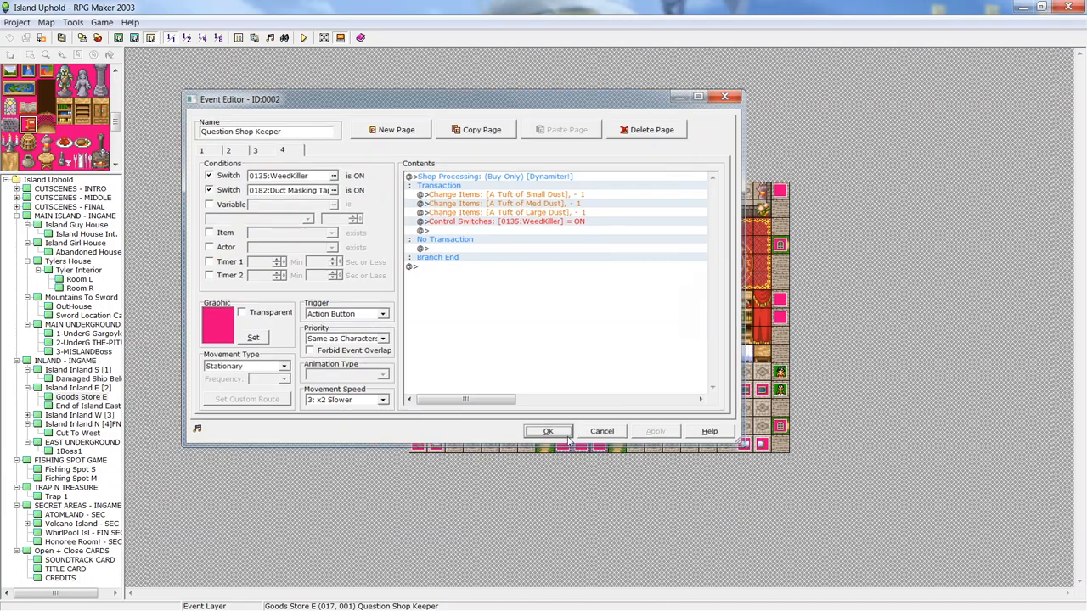
Confirm the shop keeper event, launch an Island Uphold playtest and start a New Game
{"action": "left_click", "coordinate": [547, 432]}
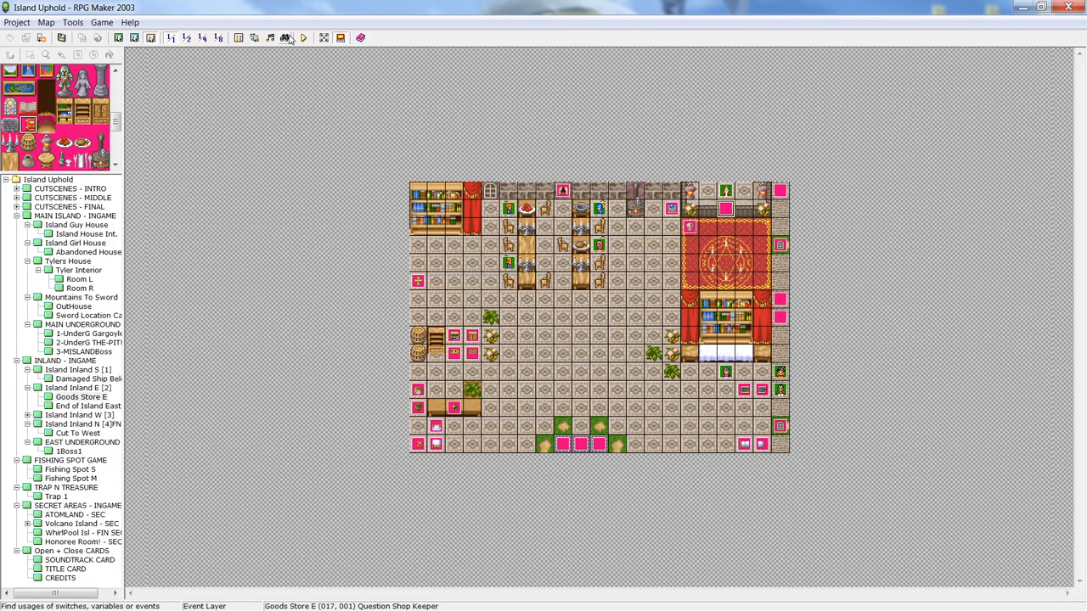
{"action": "left_click", "coordinate": [303, 37]}
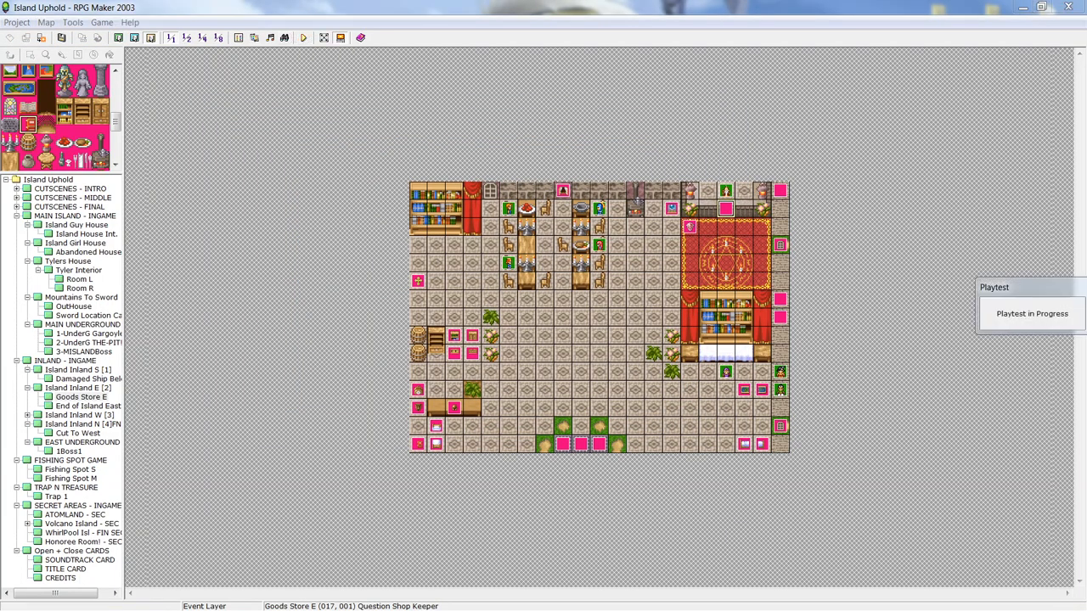
{"action": "left_click", "coordinate": [303, 38]}
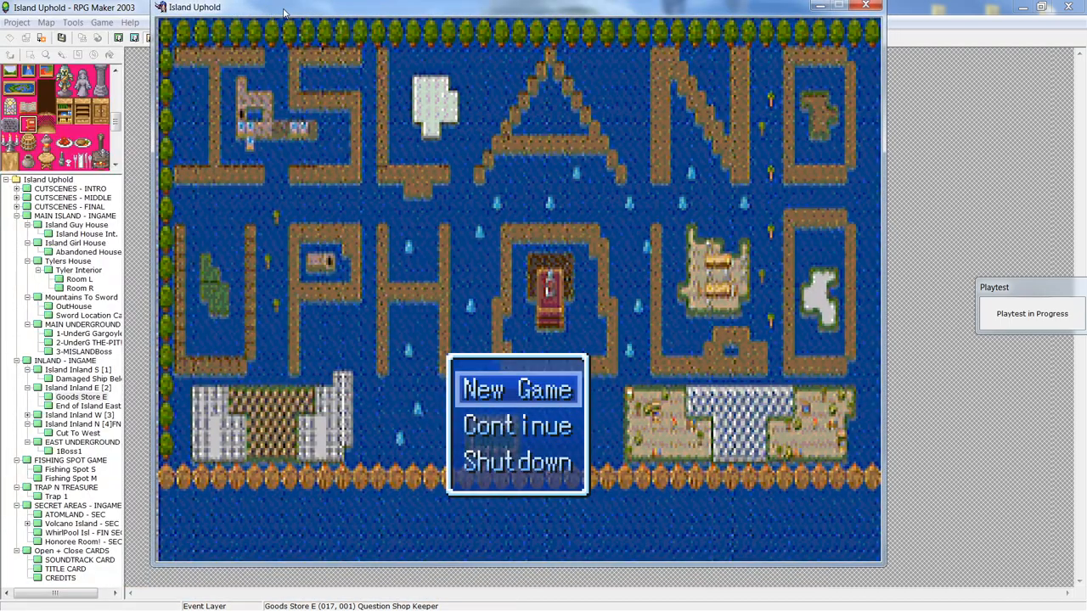
{"action": "left_click", "coordinate": [516, 389]}
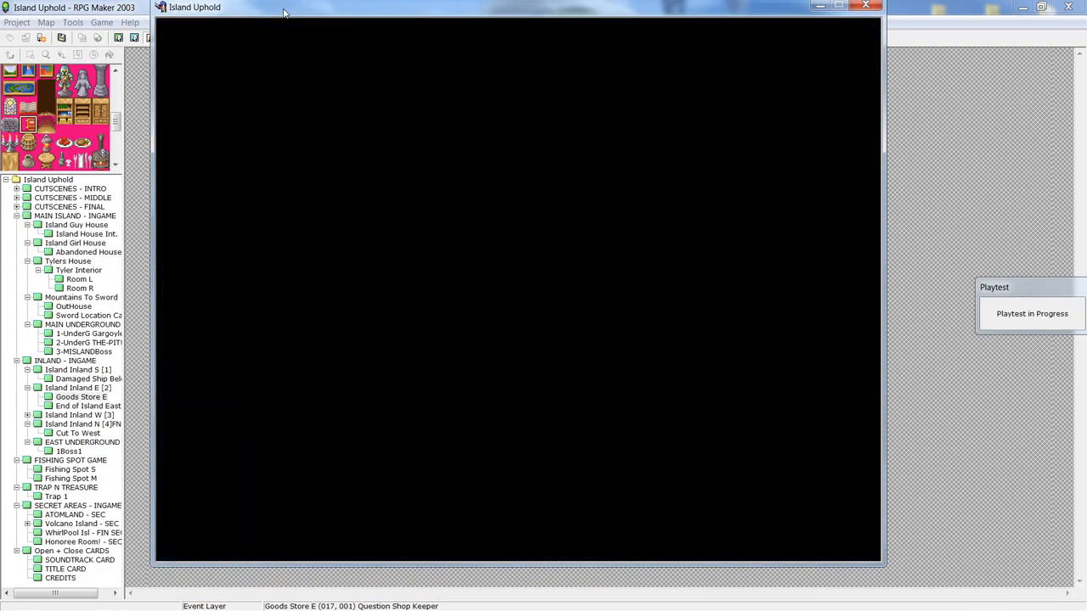